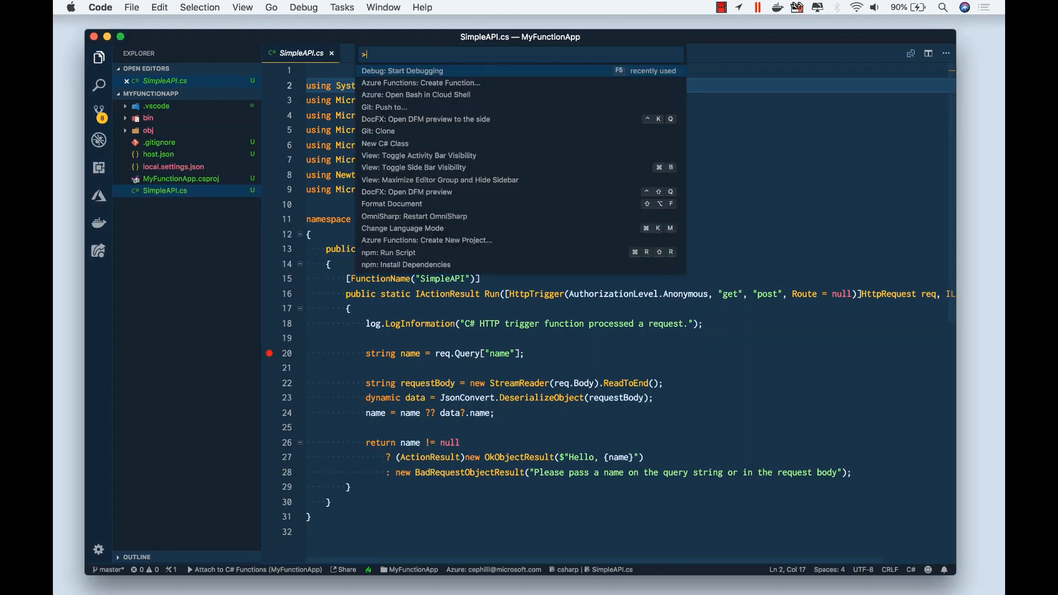
Start debugging the function app via the Command Palette so the host serves SimpleAPI on port 7071
text(de)
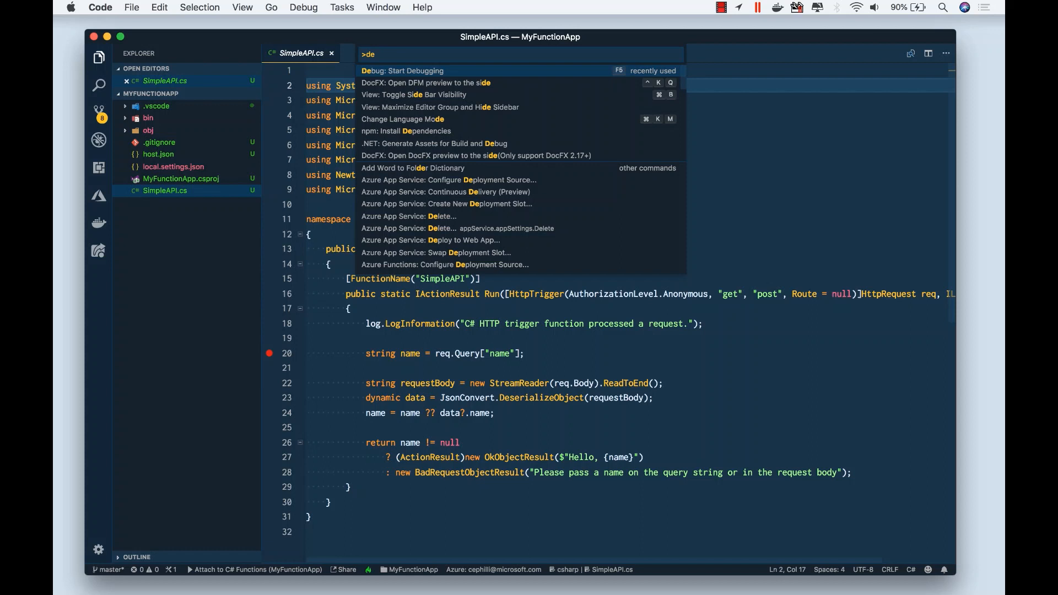
key(Escape)
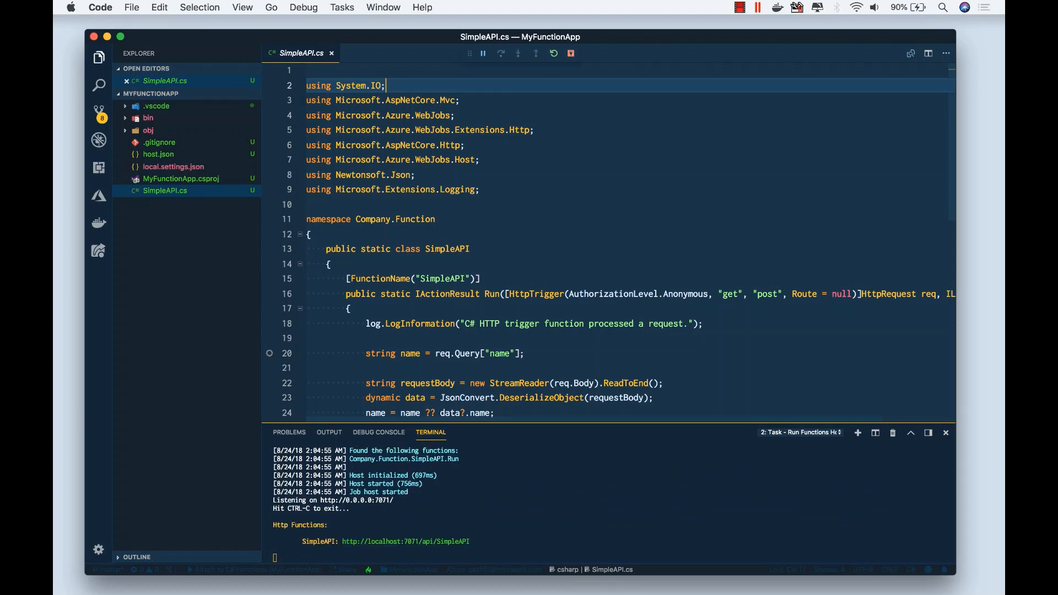
Select the local SimpleAPI URL in the terminal and bring up Chrome's dock menu
click(269, 353)
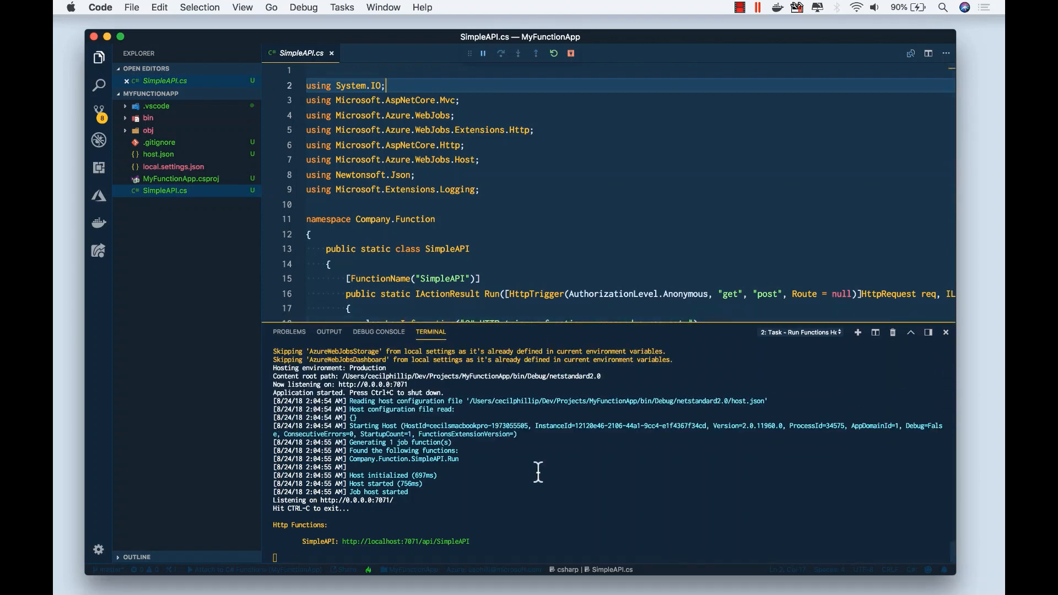
double_click(412, 541)
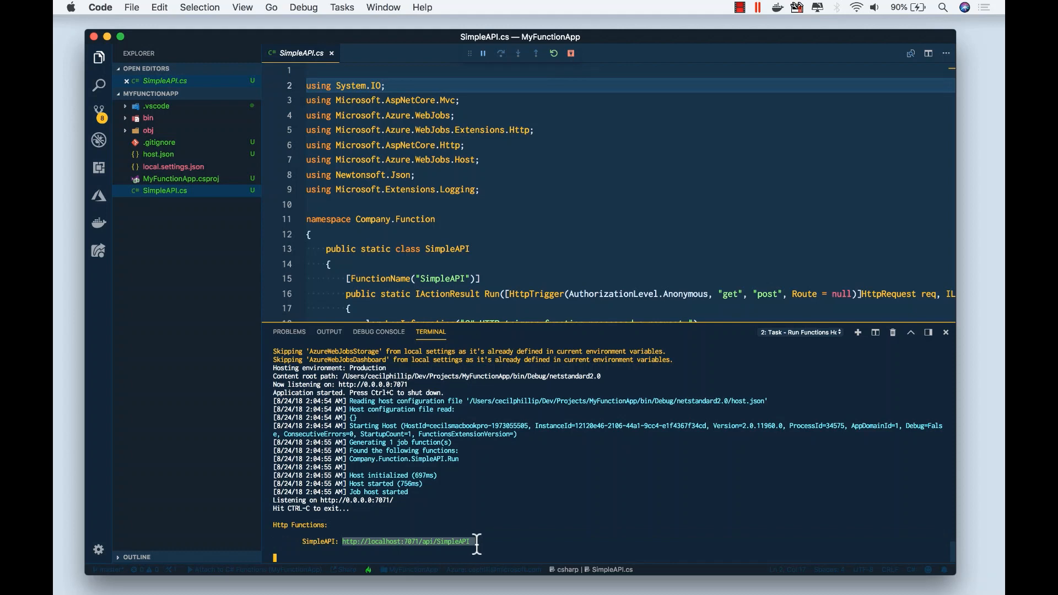
right_click(373, 578)
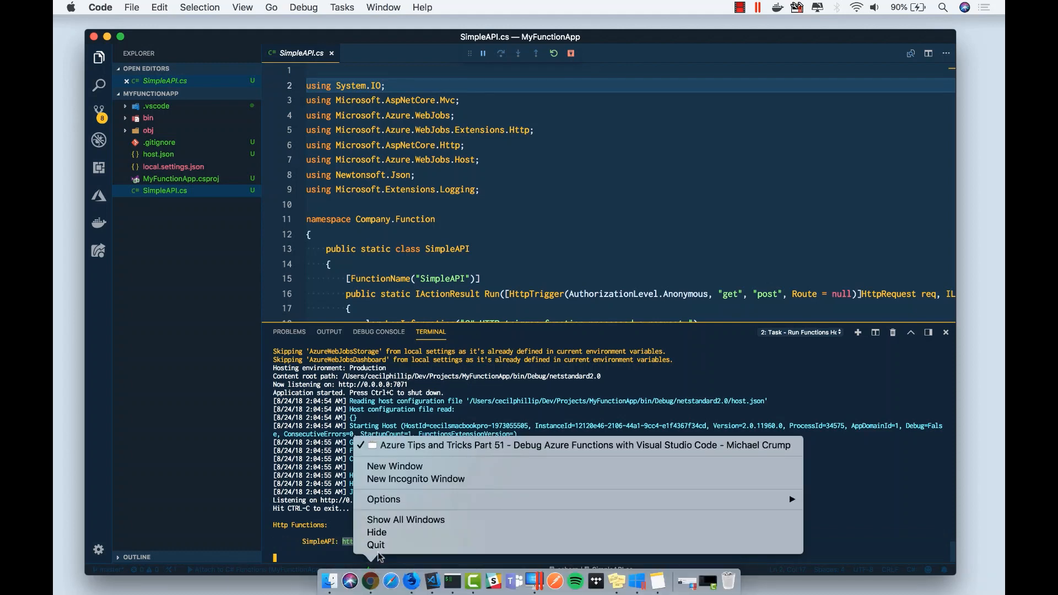
click(395, 466)
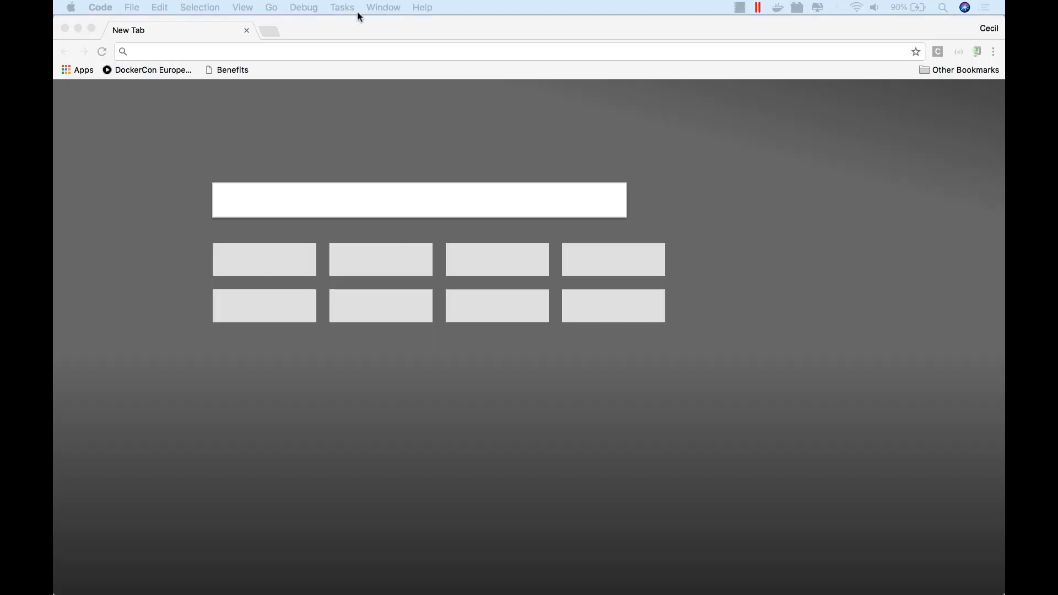
text(http://localhost:7071/api/SimpleAPI)
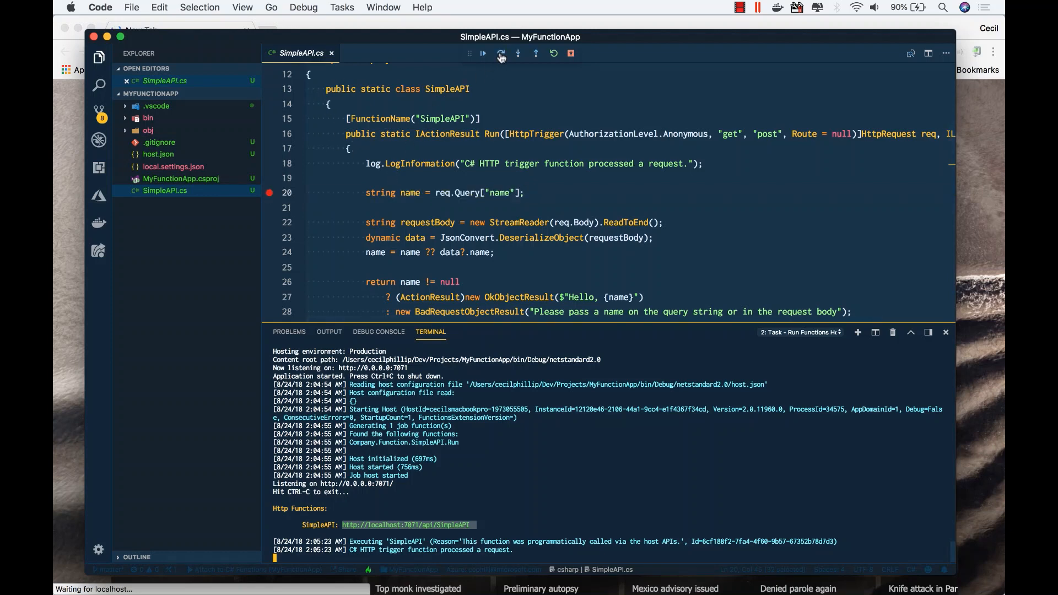
Show the paused threads and SimpleAPI.cs breakpoint in the Debug view
click(501, 53)
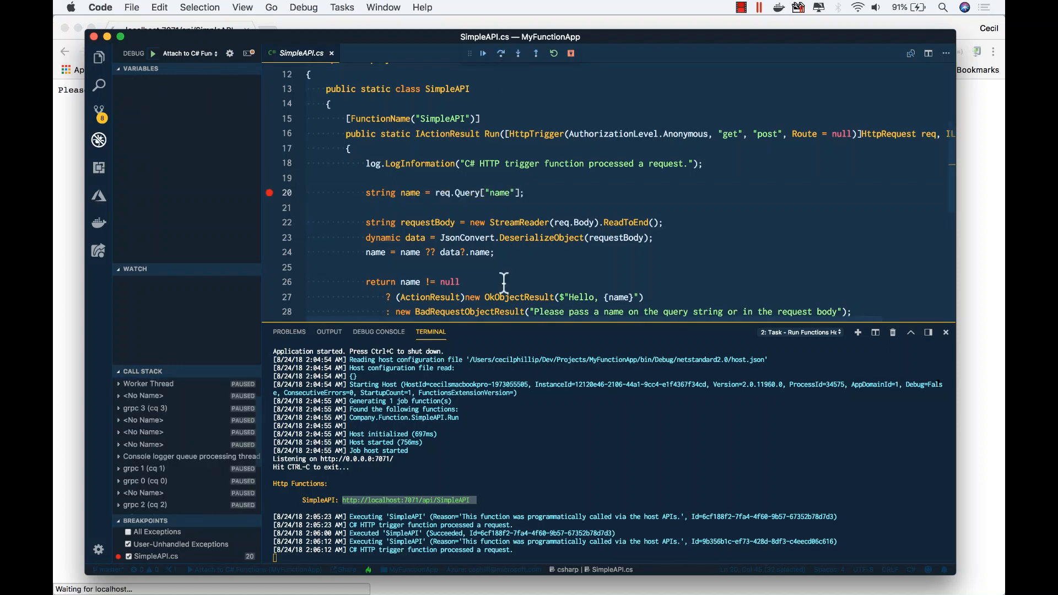
Step to line 22 and continue execution so SimpleAPI completes successfully
click(501, 53)
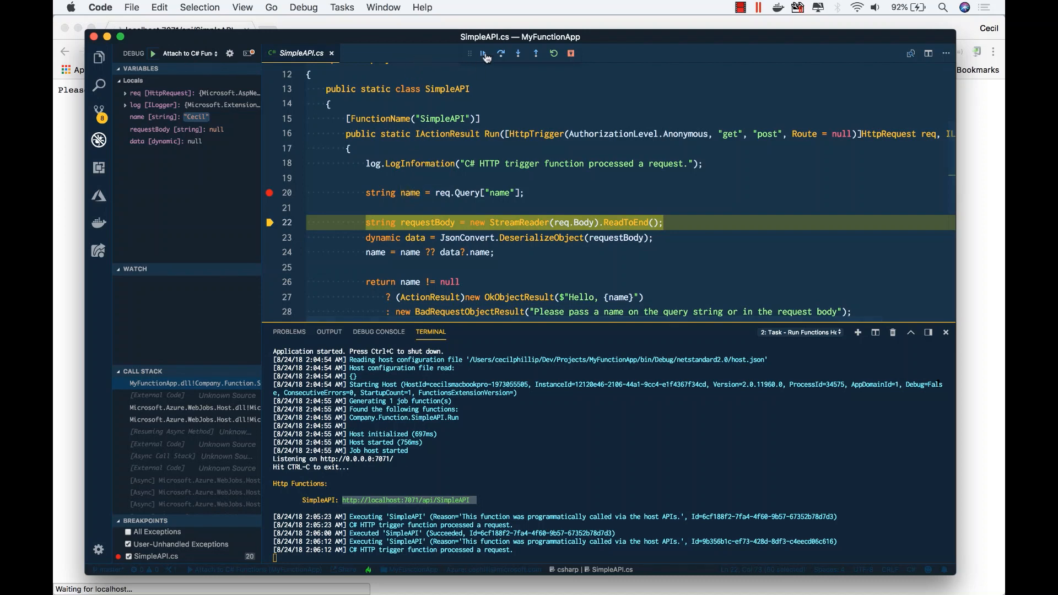
click(483, 53)
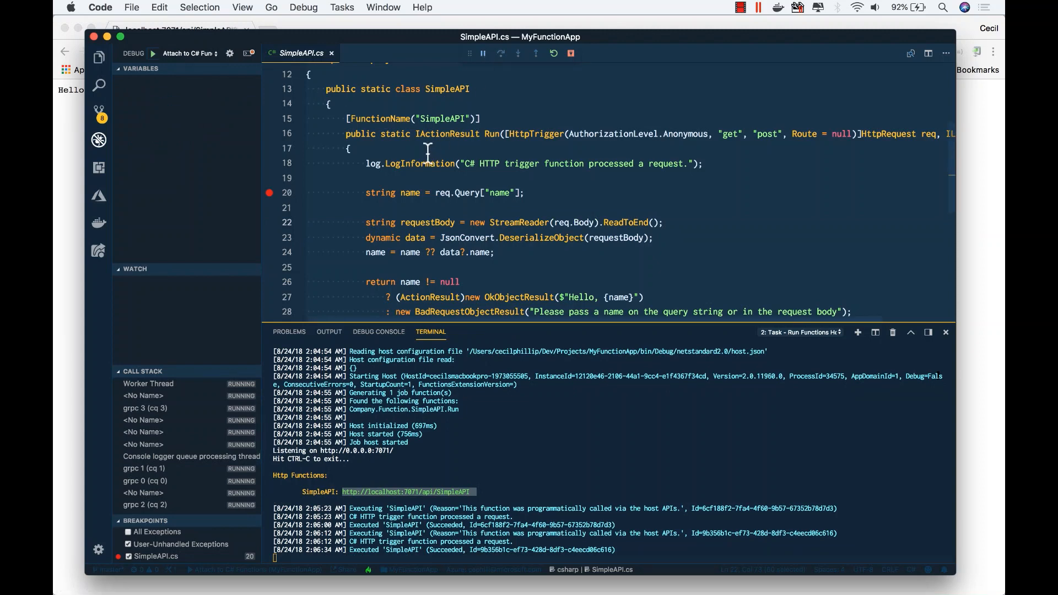